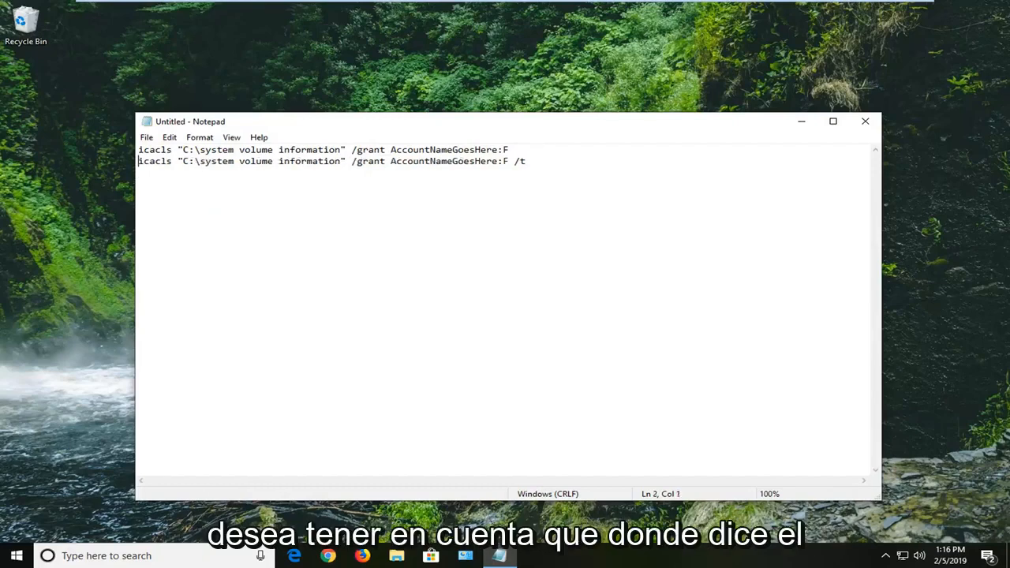
# Step: Point out the AccountNameGoesHere placeholder in the two Notepad icacls commands
pyautogui.click(436, 149)
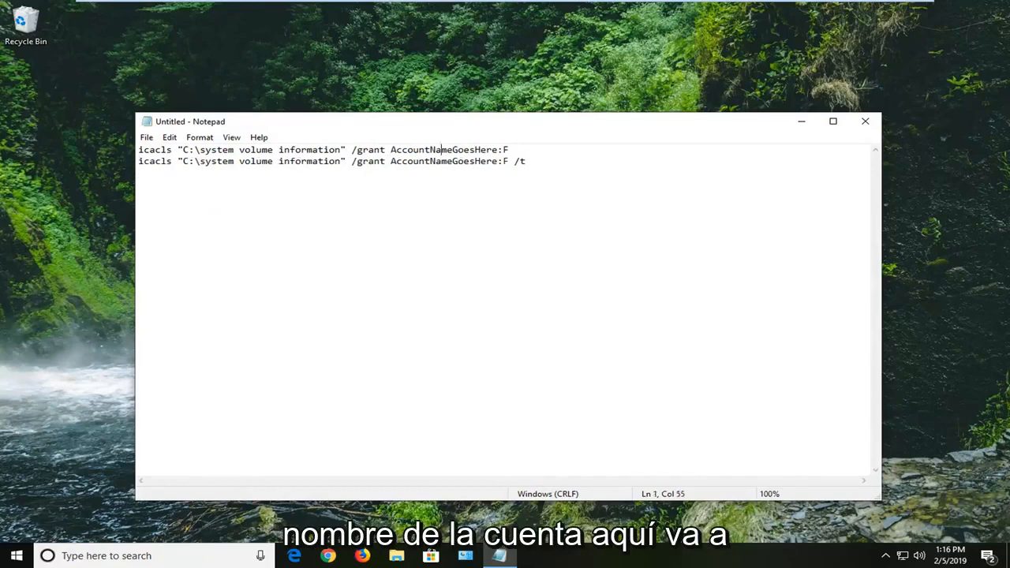
pyautogui.doubleClick(440, 149)
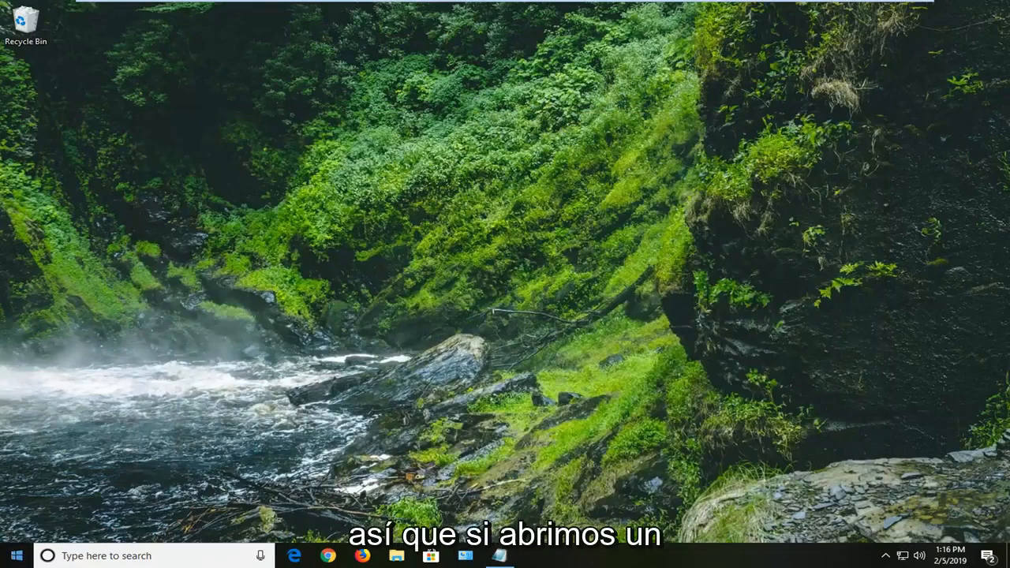
# Step: Browse in File Explorer to C:\Users and select the MDTech account folder
pyautogui.click(16, 555)
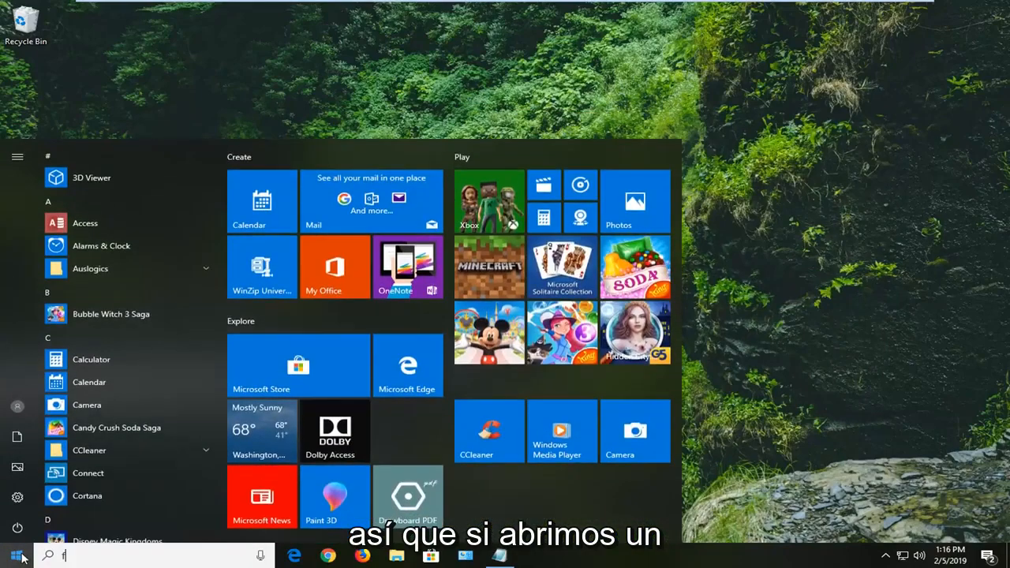
pyautogui.write('file explorer')
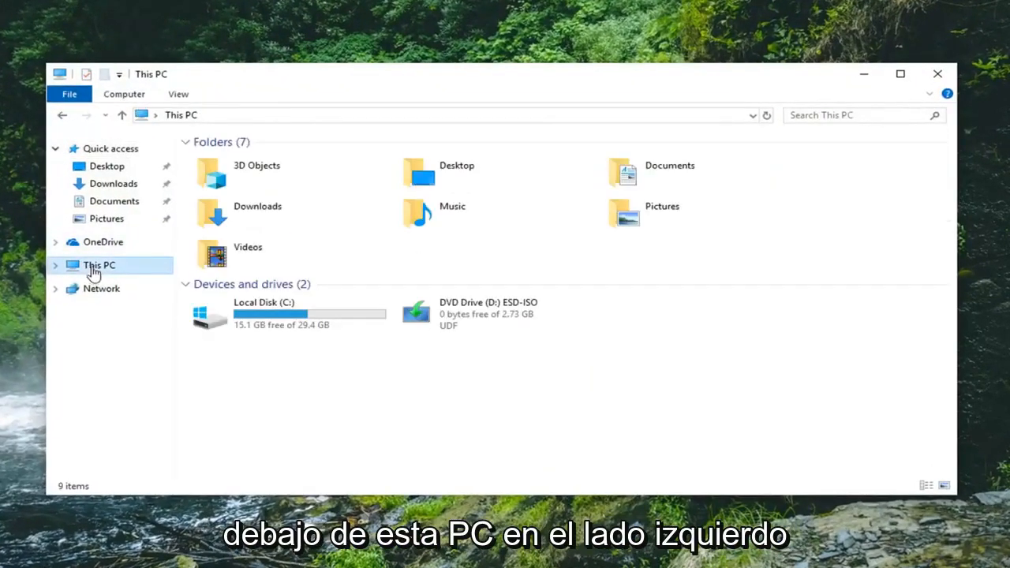
pyautogui.click(288, 313)
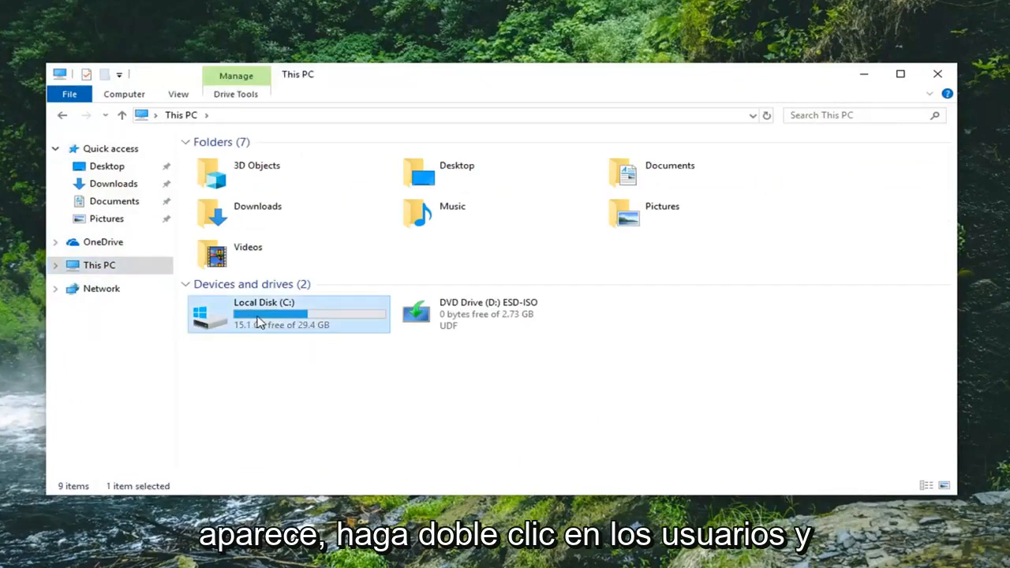
pyautogui.doubleClick(262, 313)
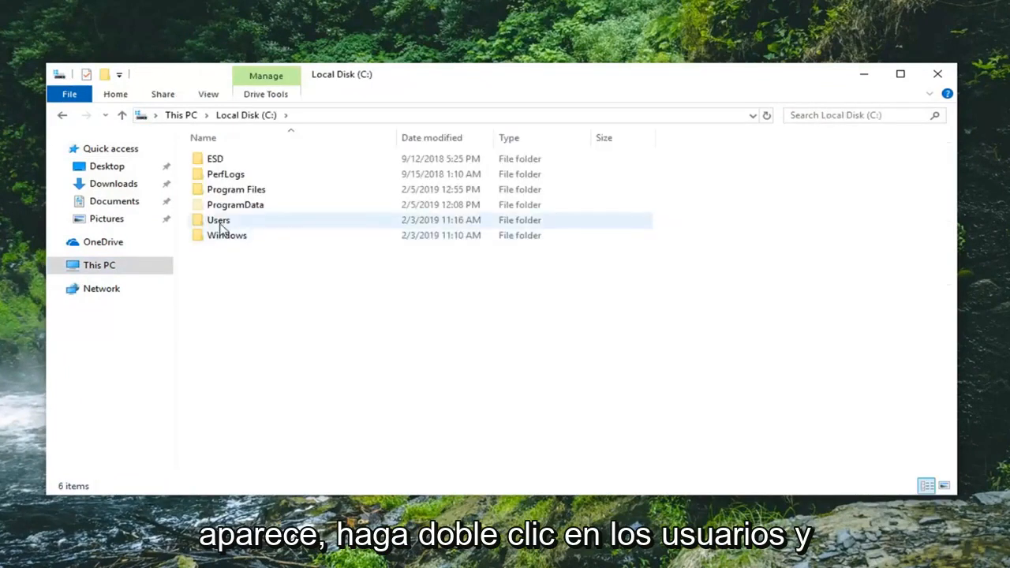
pyautogui.doubleClick(218, 219)
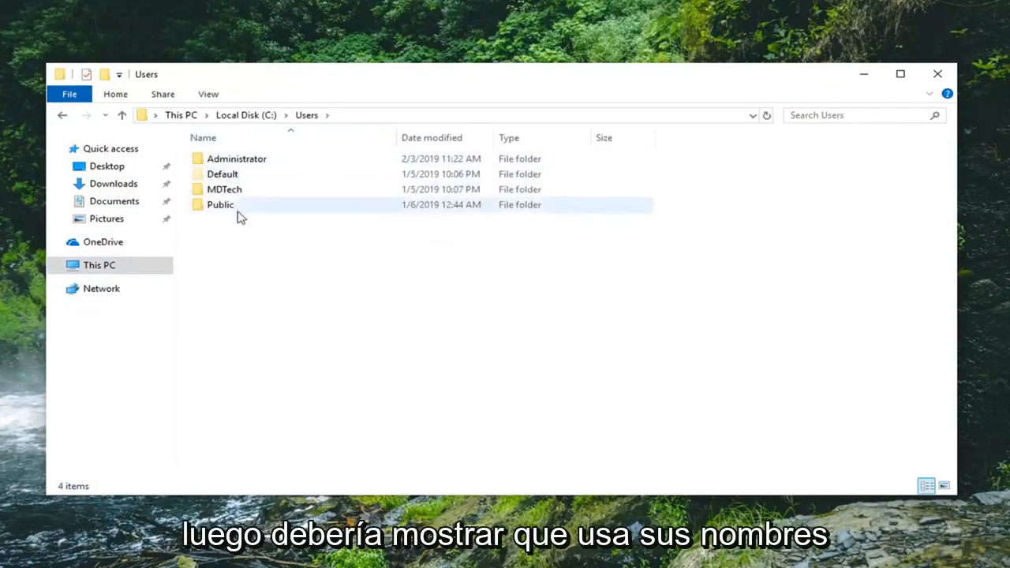
pyautogui.click(224, 189)
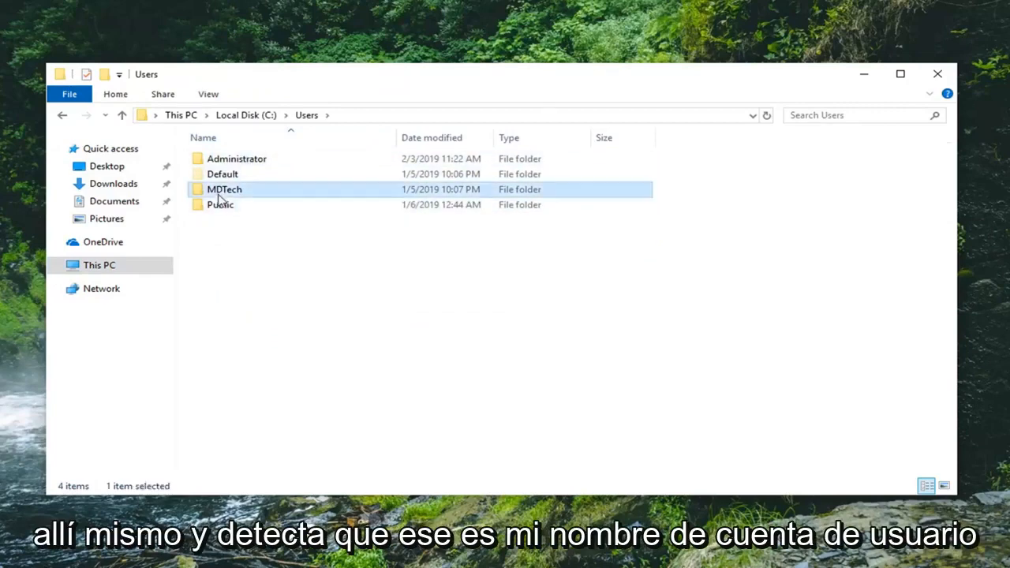
pyautogui.moveTo(224, 189)
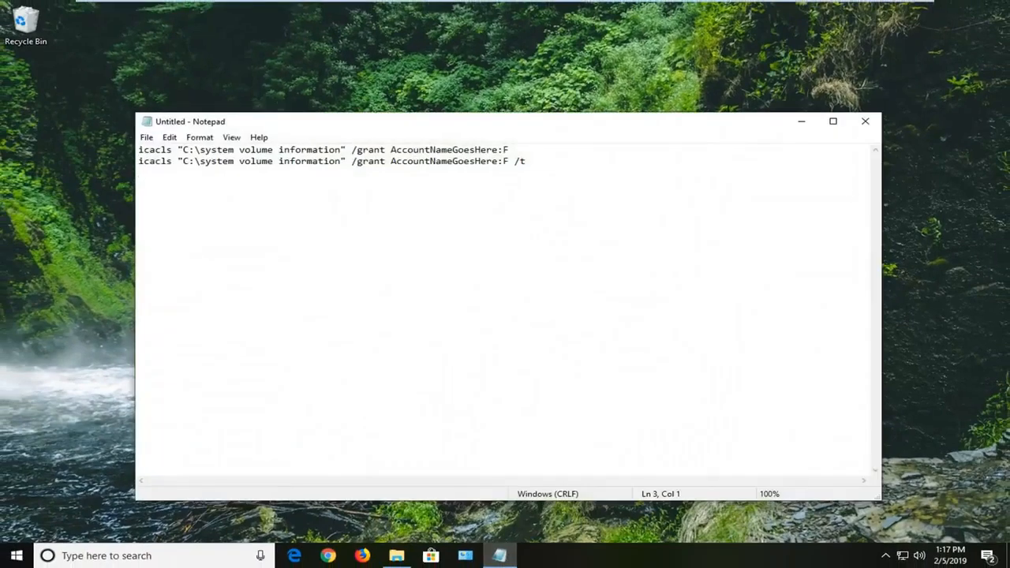
# Step: Replace AccountNameGoesHere with MDTech on both icacls lines and move Notepad lower
pyautogui.doubleClick(464, 149)
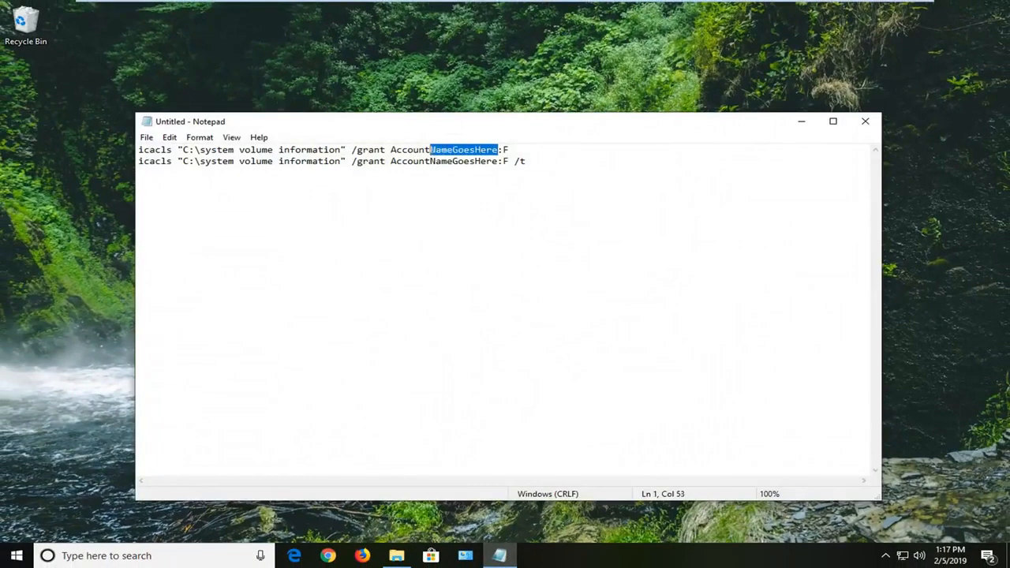
pyautogui.doubleClick(443, 149)
pyautogui.write('MDT')
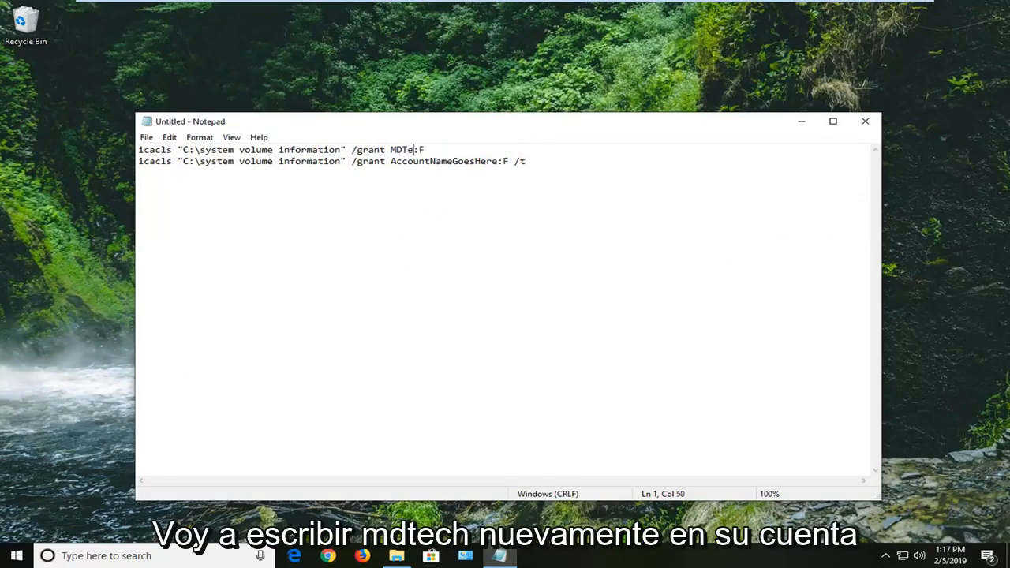
pyautogui.write('ch')
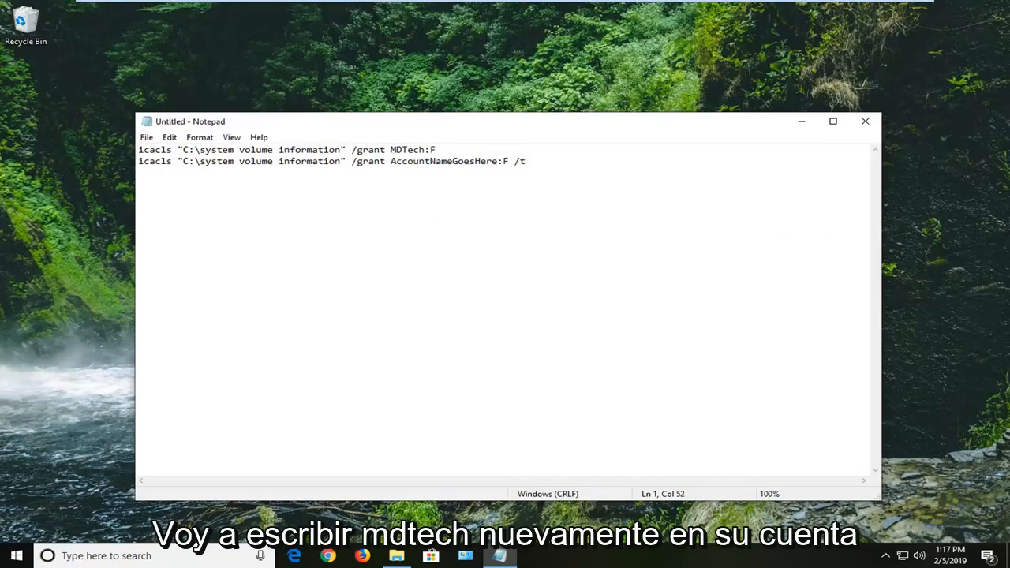
pyautogui.doubleClick(443, 161)
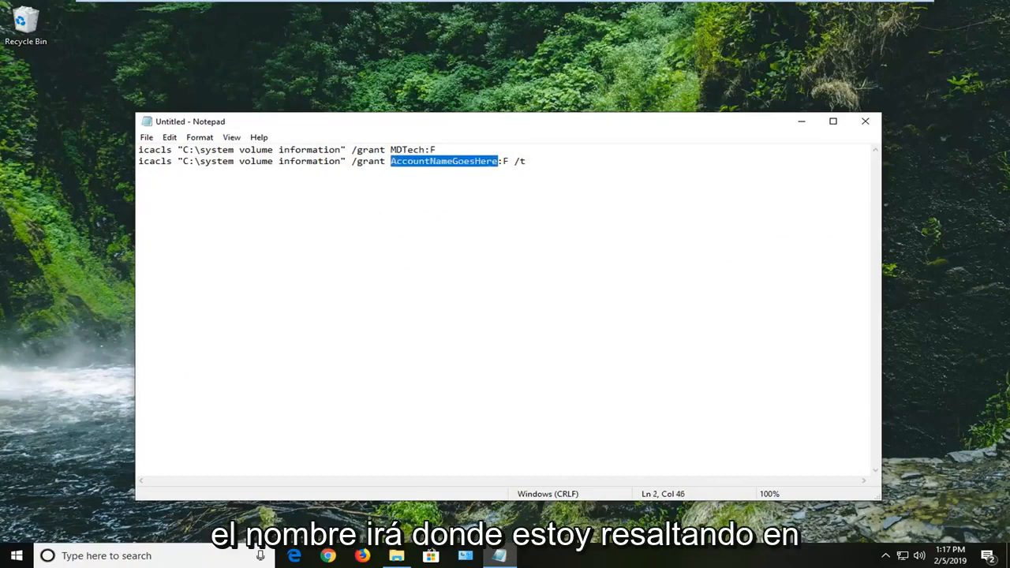
pyautogui.write('M')
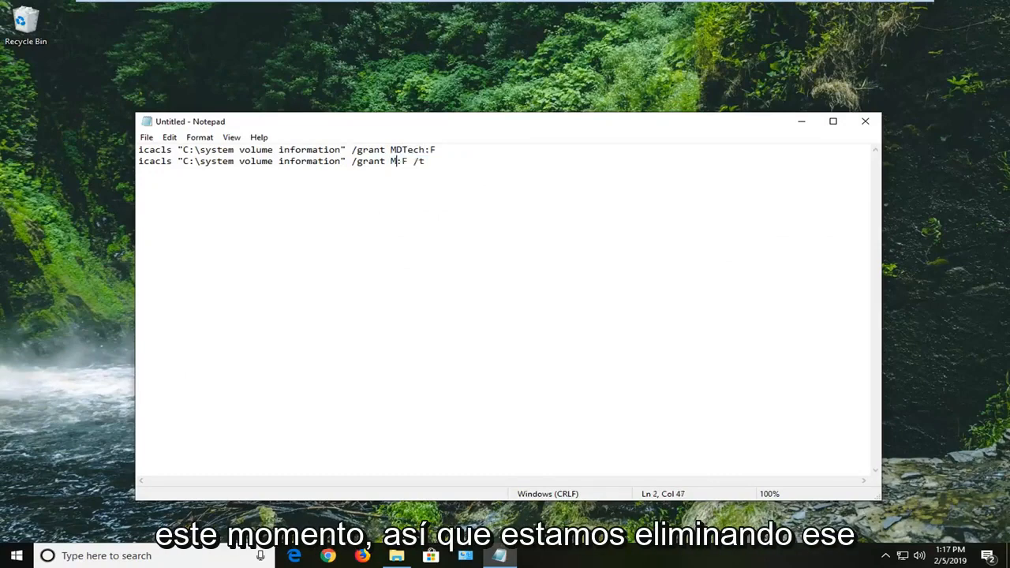
pyautogui.write('DTech')
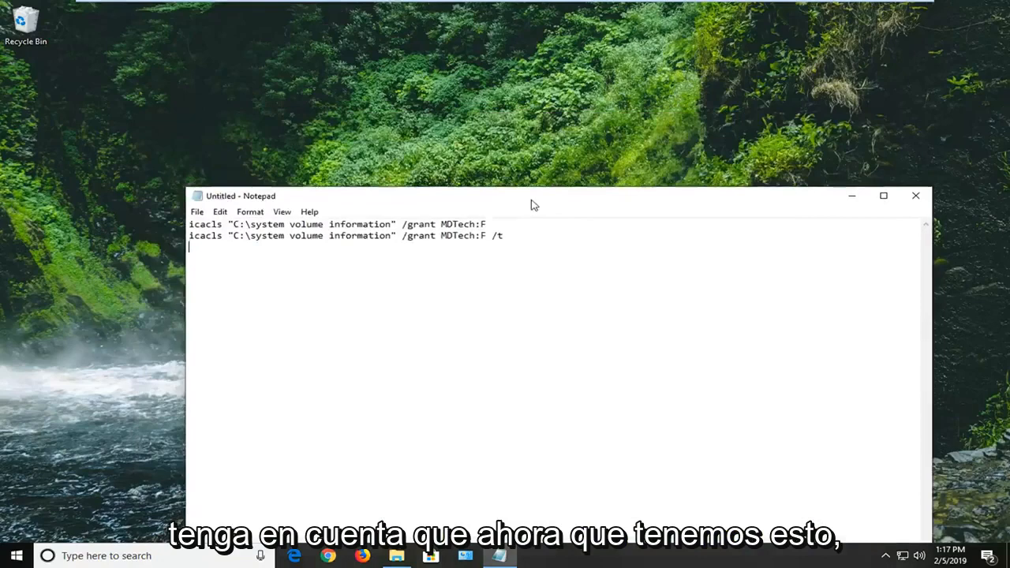
pyautogui.moveTo(533, 196); pyautogui.dragTo(557, 266)
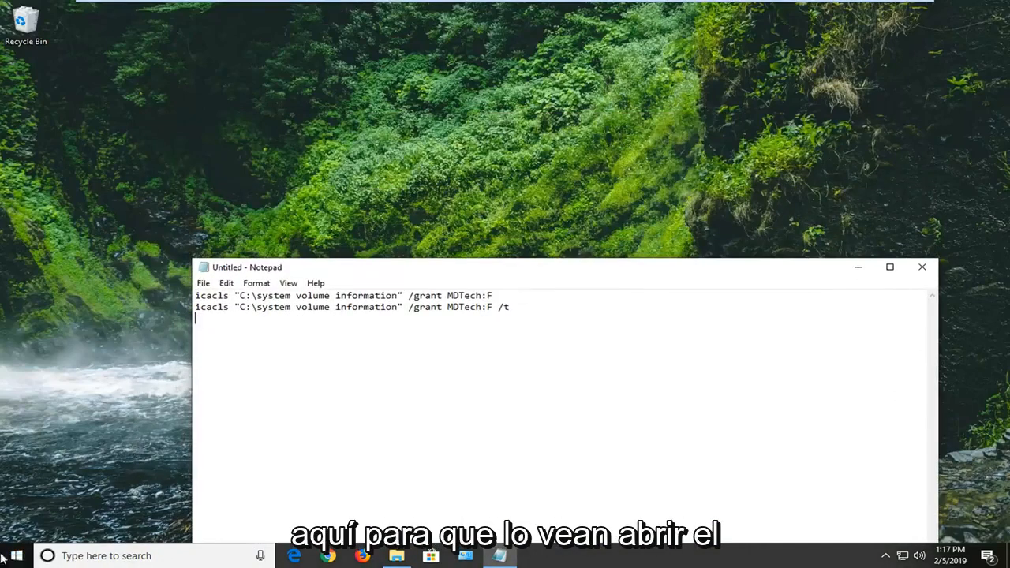
# Step: Launch Command Prompt from a cmd search using Run as administrator, approving the UAC prompt
pyautogui.click(15, 555)
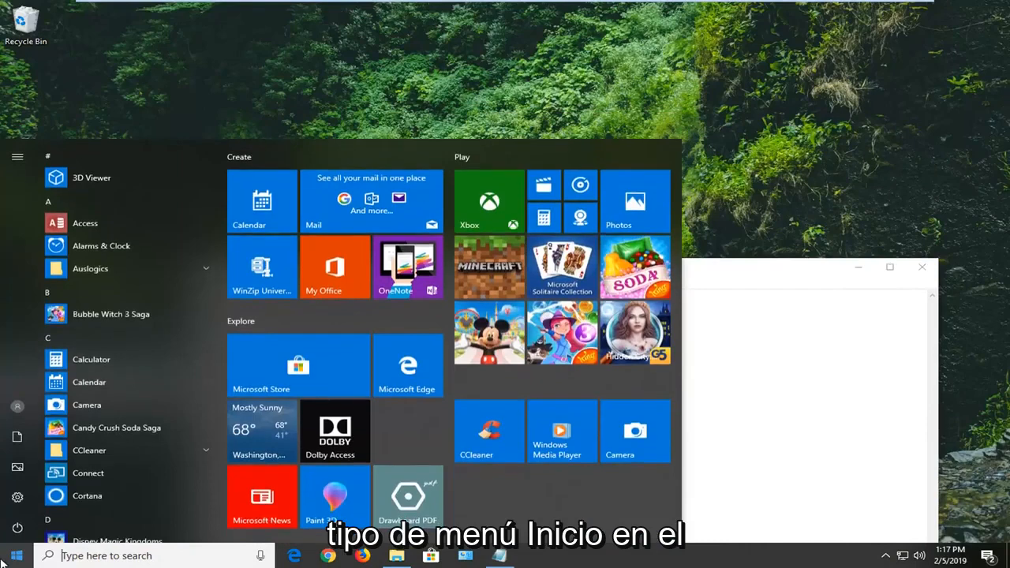
pyautogui.write('cmd')
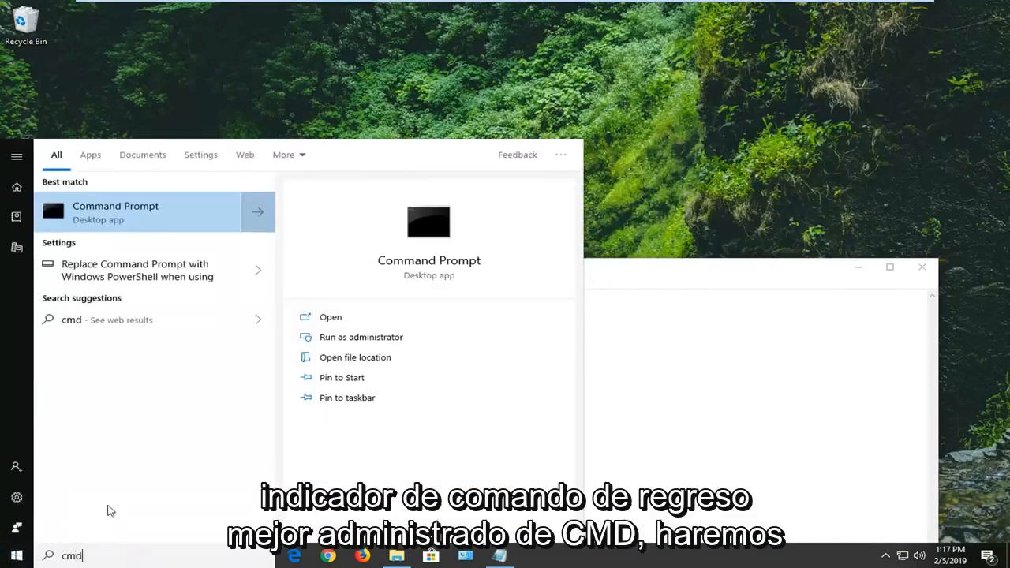
pyautogui.rightClick(115, 210)
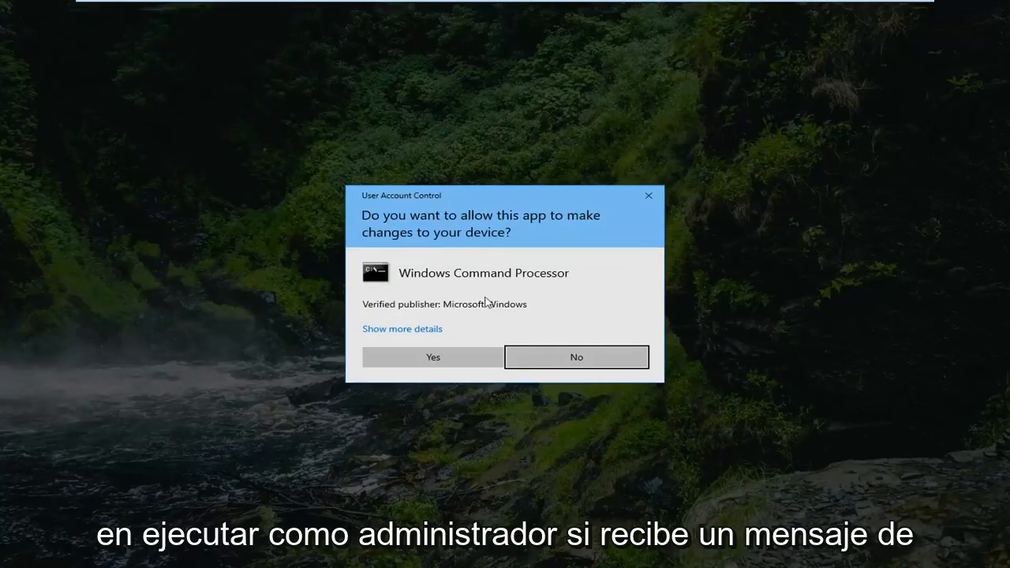
pyautogui.click(432, 357)
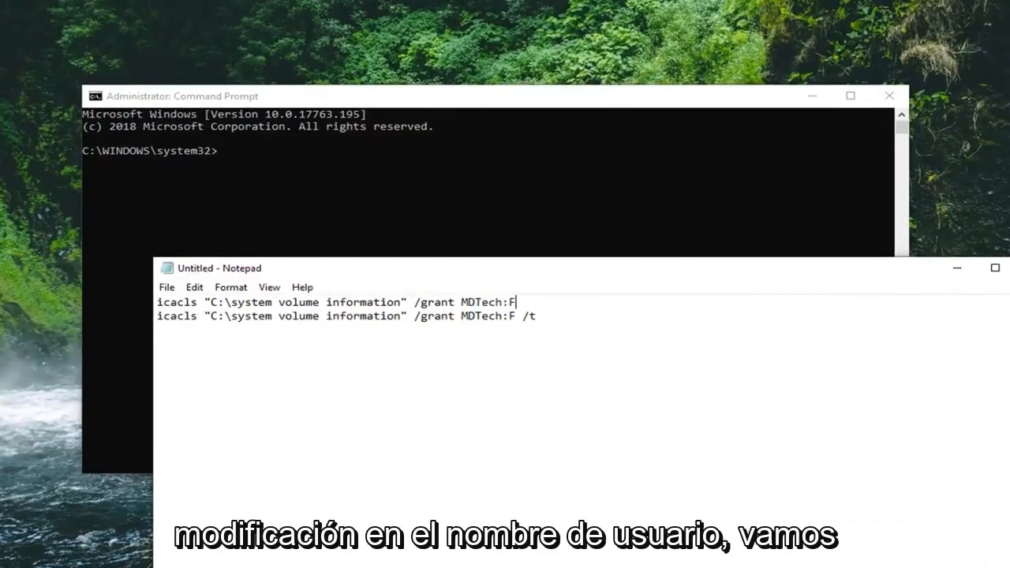
# Step: Paste and run the first icacls grant command for System Volume Information
pyautogui.tripleClick(332, 303)
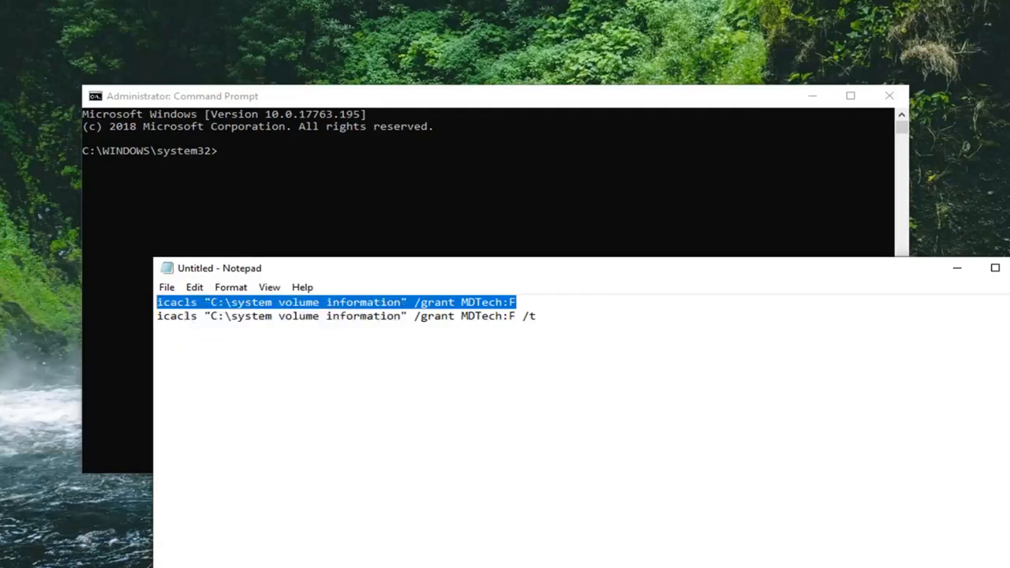
pyautogui.moveTo(485, 108)
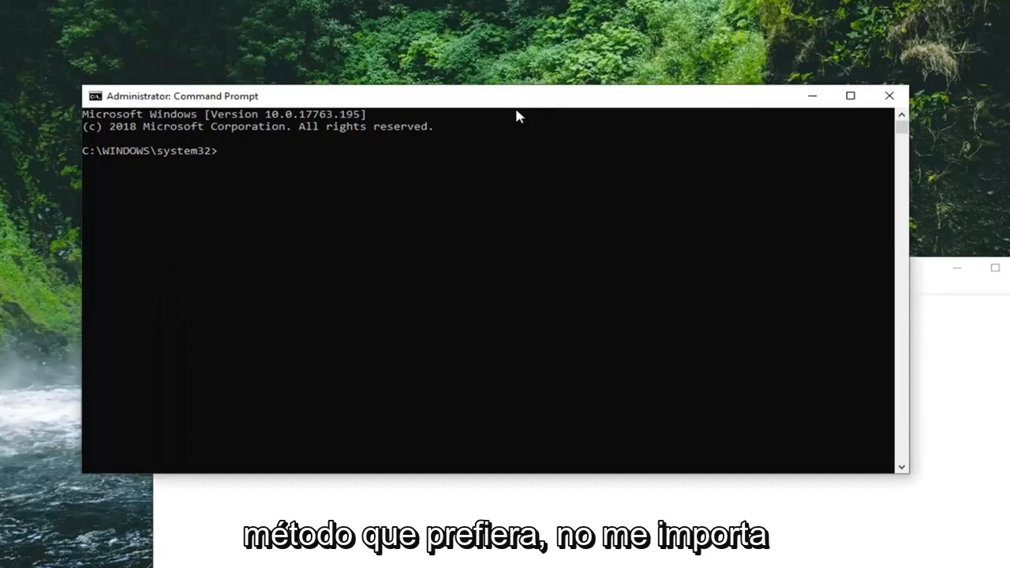
pyautogui.moveTo(552, 96)
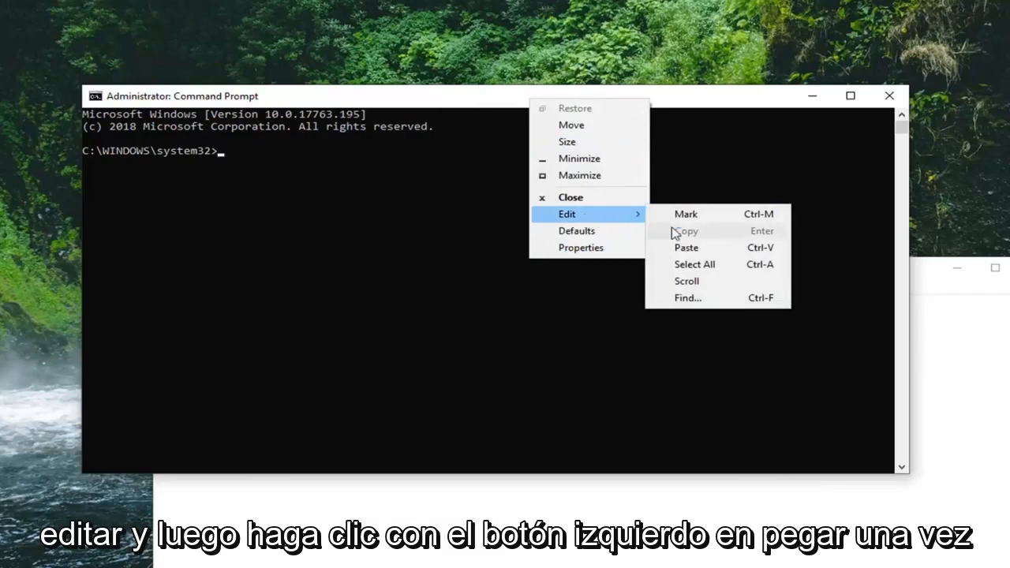
pyautogui.click(685, 247)
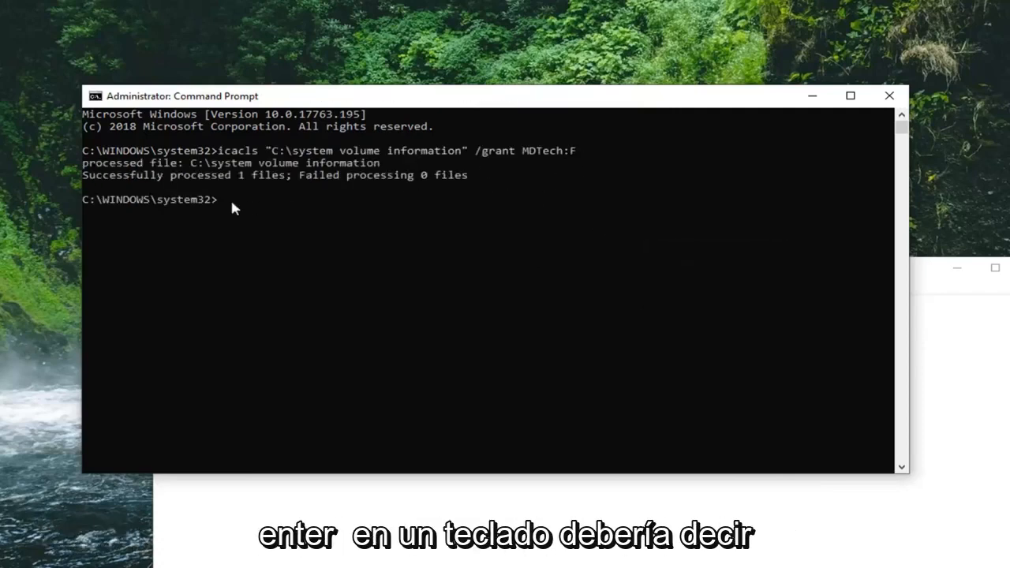
pyautogui.moveTo(253, 176)
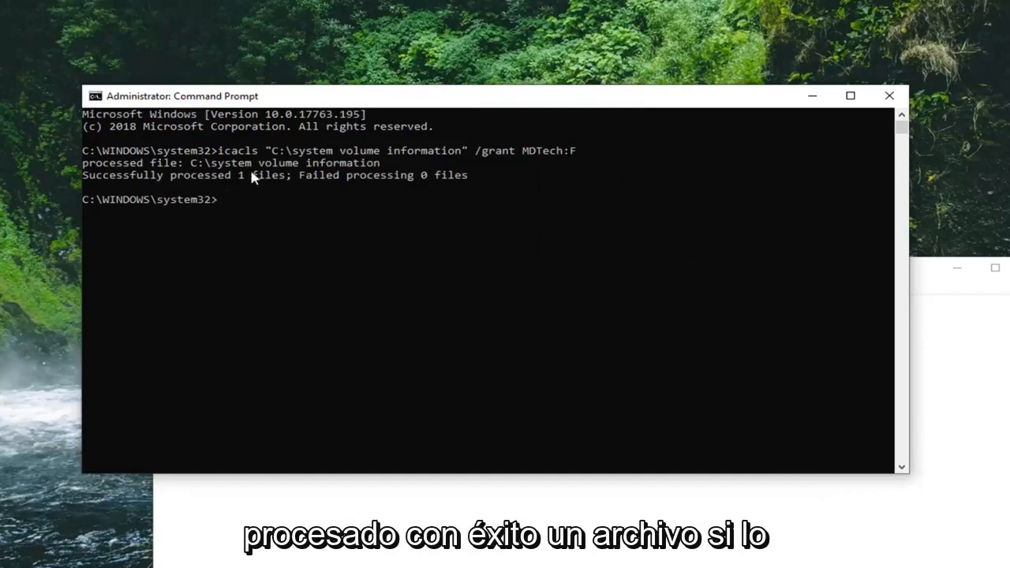
pyautogui.moveTo(276, 185)
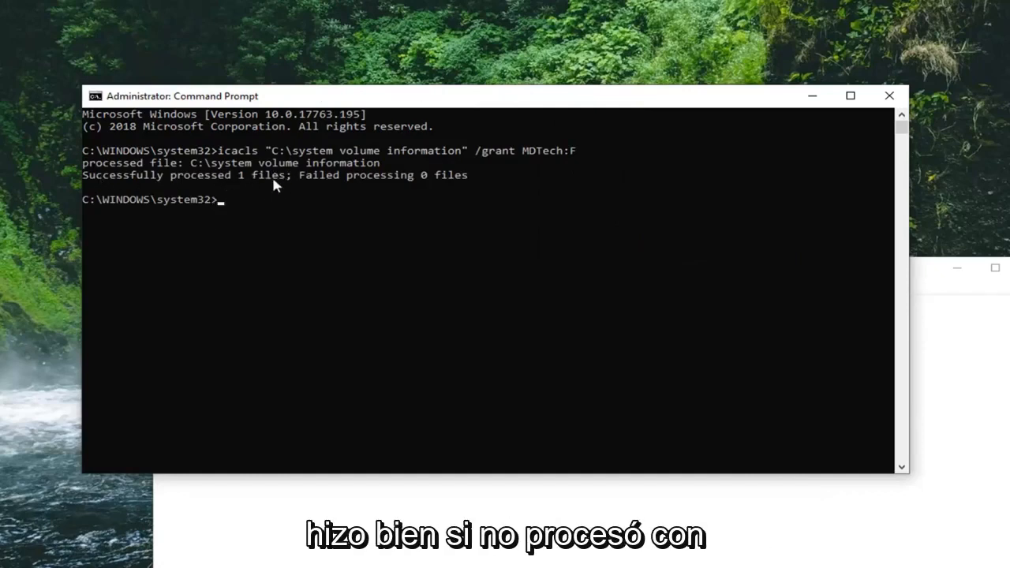
pyautogui.moveTo(552, 150)
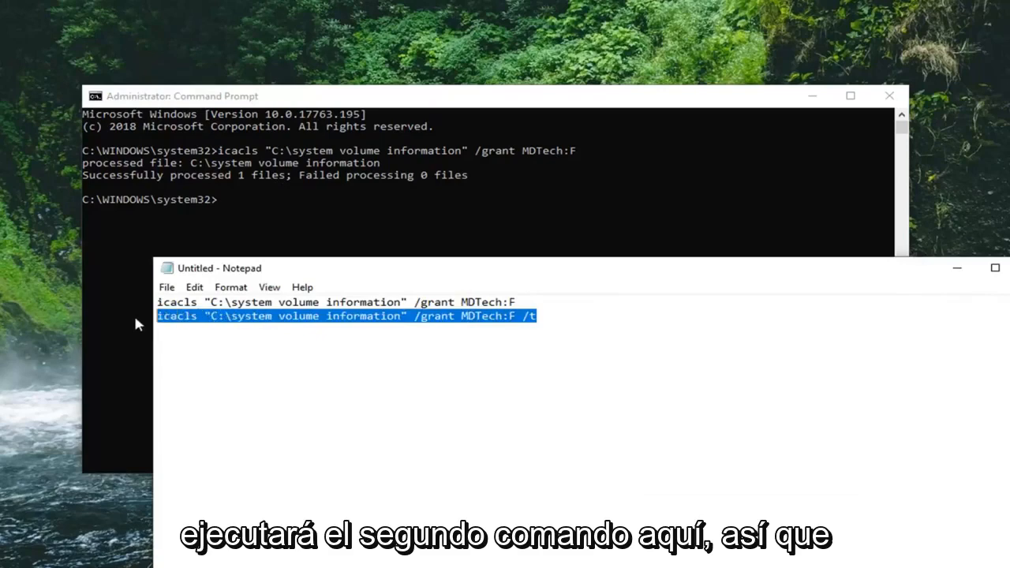
# Step: Paste and run the recursive icacls grant command with /grant MDTech:F /t
pyautogui.rightClick(347, 316)
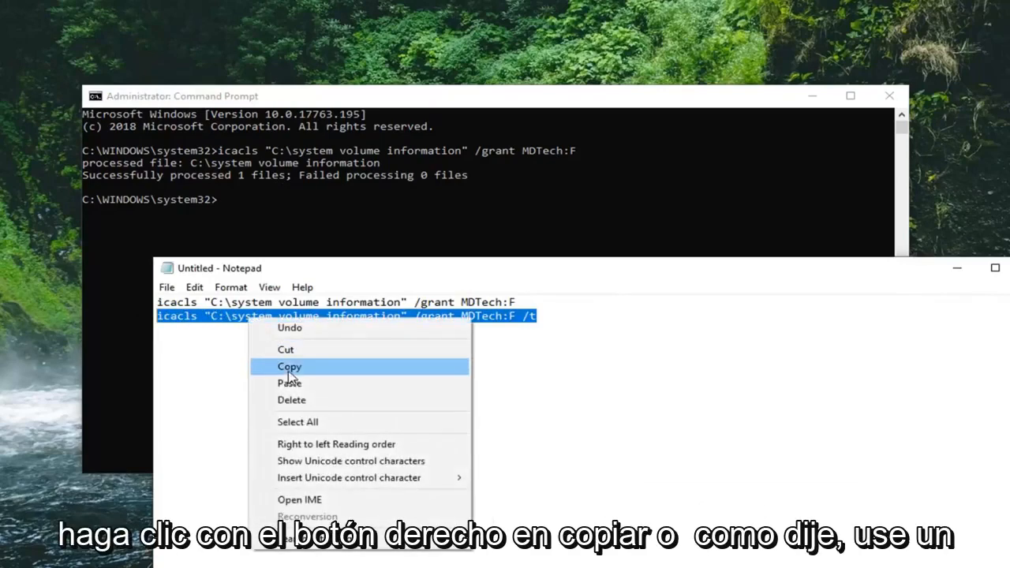
pyautogui.click(289, 366)
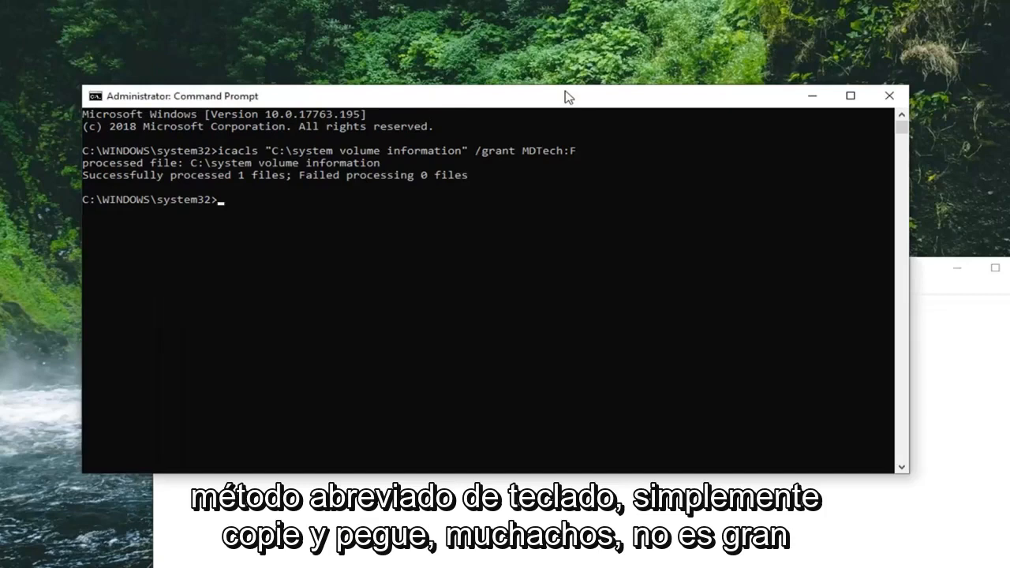
pyautogui.moveTo(535, 107)
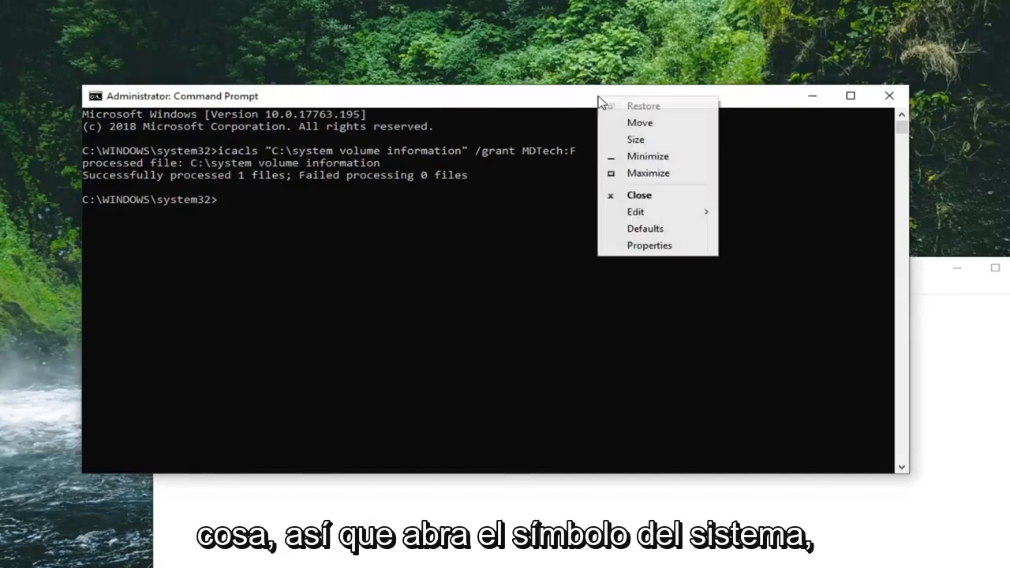
pyautogui.click(635, 211)
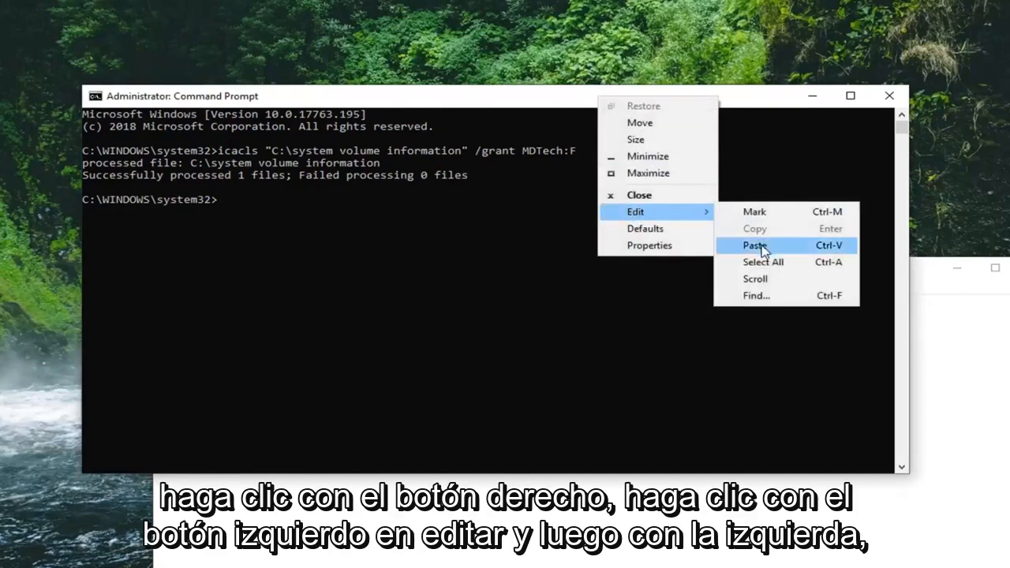
pyautogui.click(752, 244)
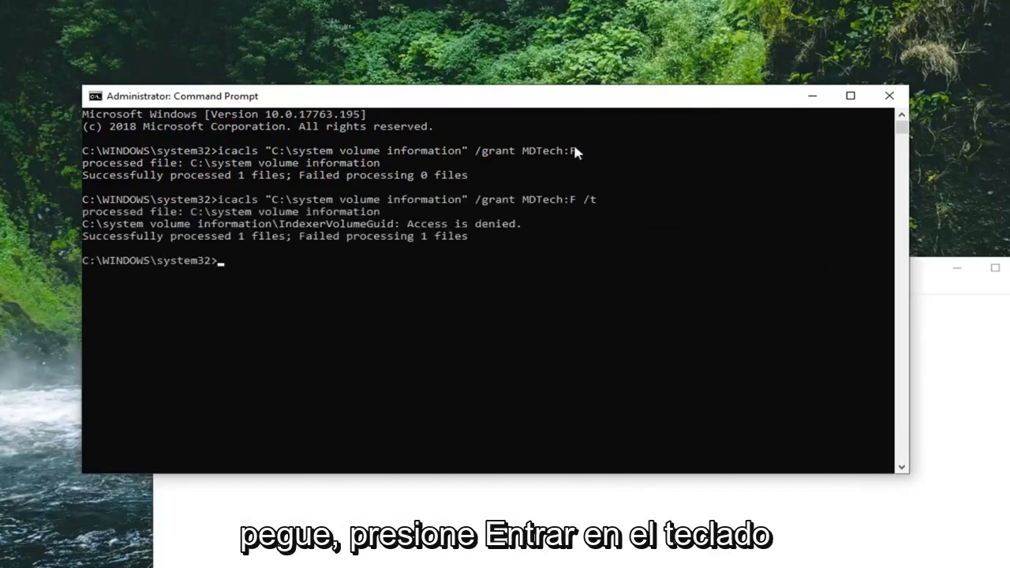
pyautogui.write('icacls "C:\\system volume information" /grant MDTech:F /t')
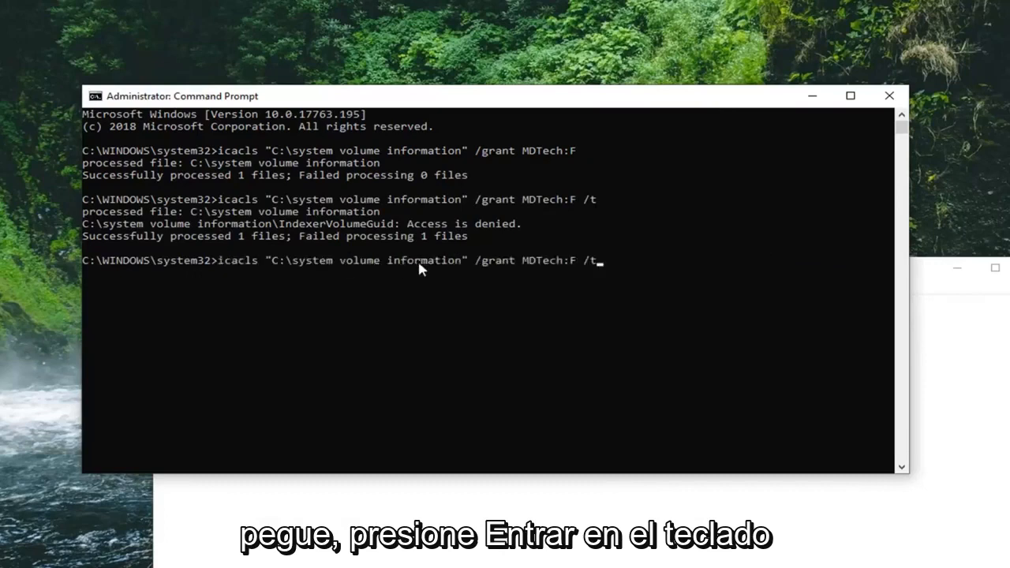
pyautogui.press('Backspace')
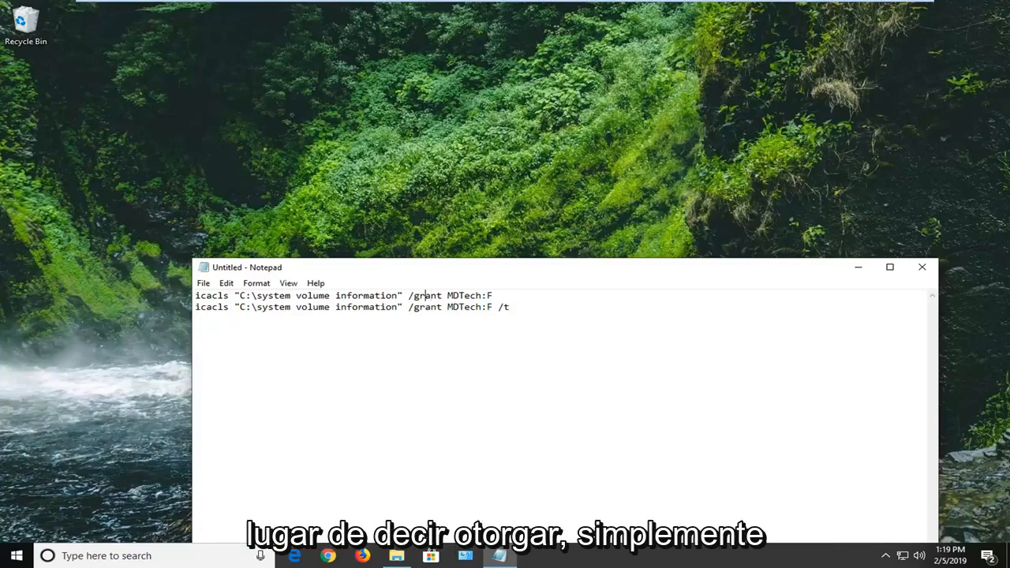
# Step: Change /grant to /remove in both Notepad commands and minimize Notepad
pyautogui.write('/remo')
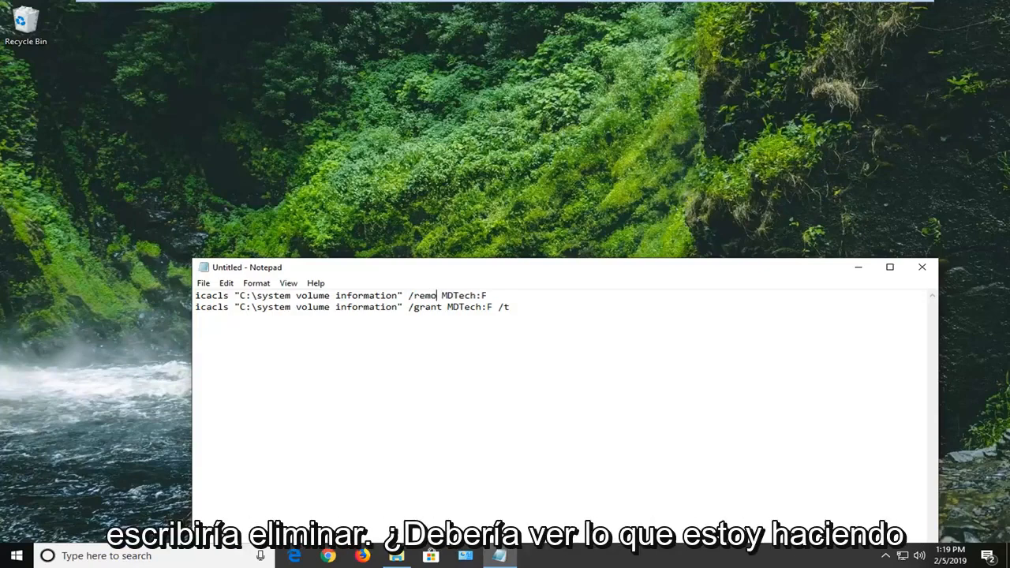
pyautogui.write('ve')
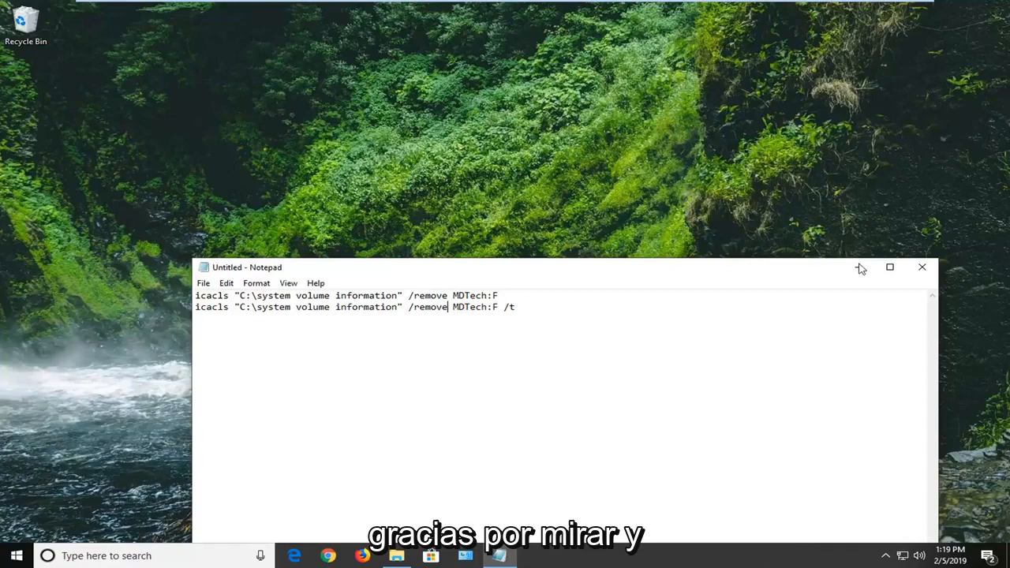
pyautogui.click(921, 266)
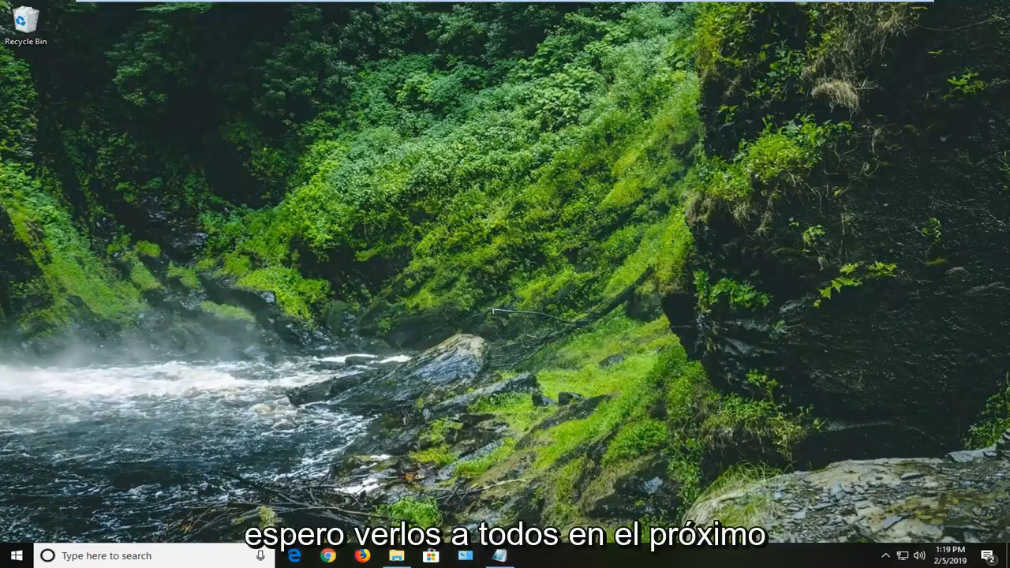